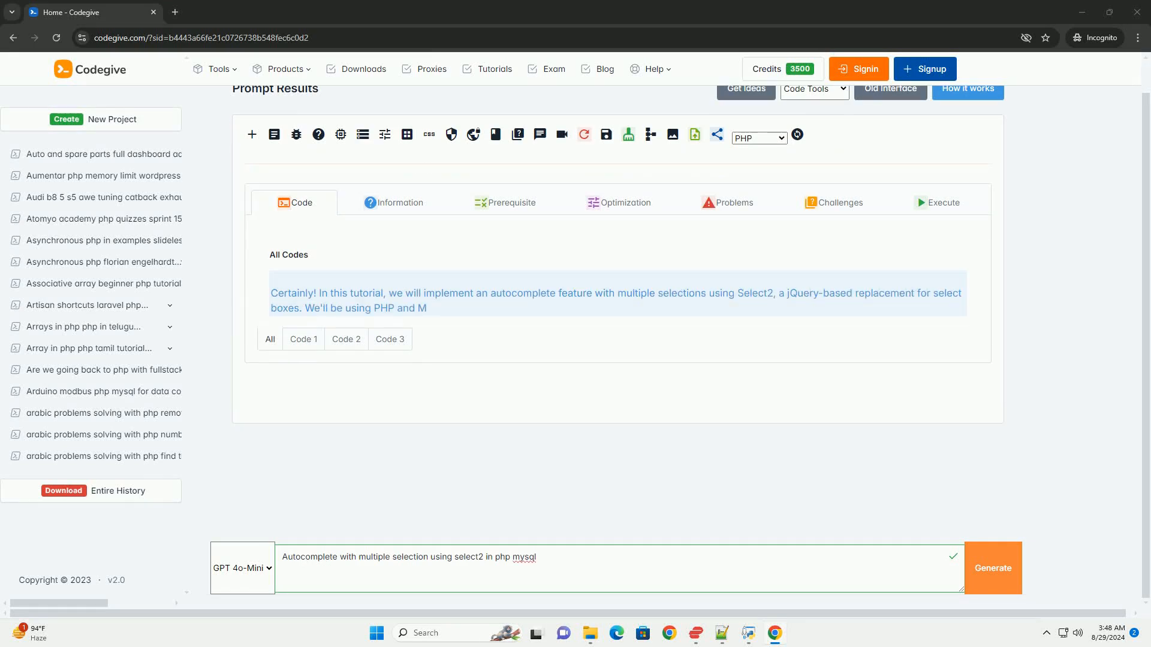
{"action": "scroll", "scroll_direction": "down", "scroll_amount": 3}
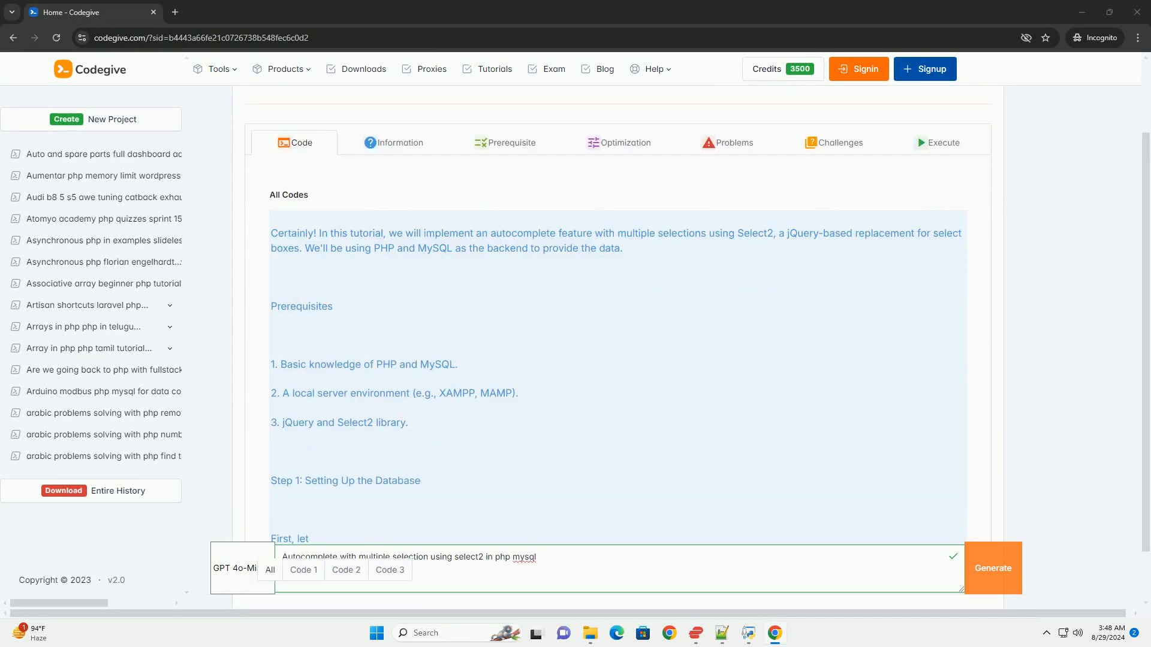
{"action": "scroll", "scroll_direction": "down", "scroll_amount": 3}
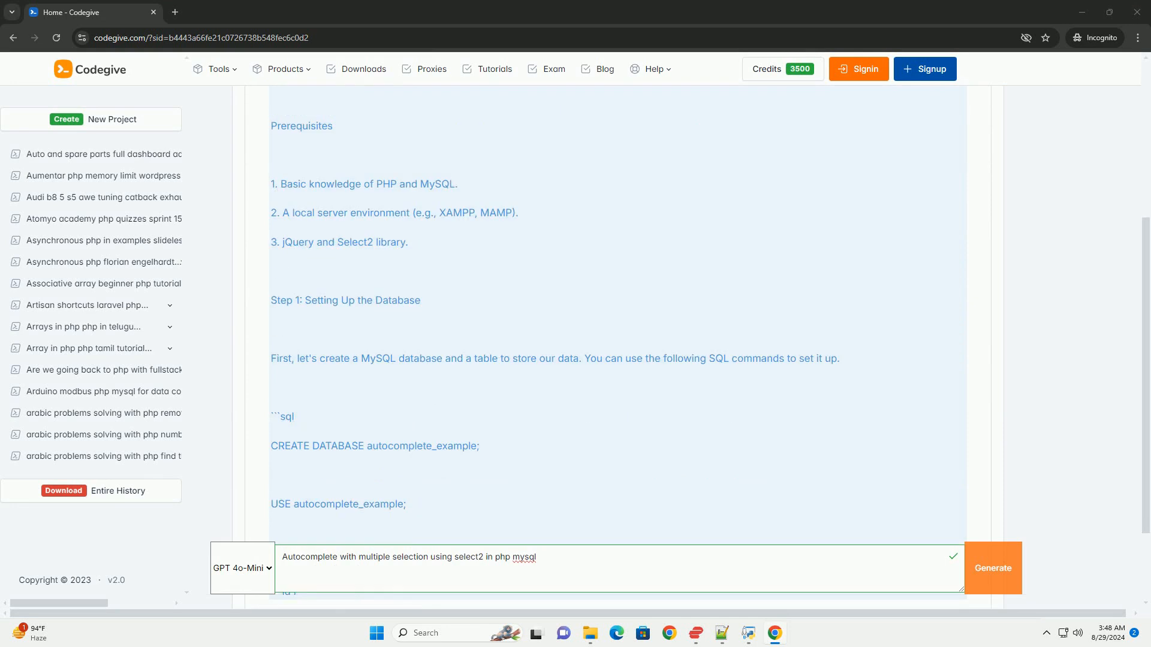
{"action": "scroll", "scroll_direction": "down", "scroll_amount": 3}
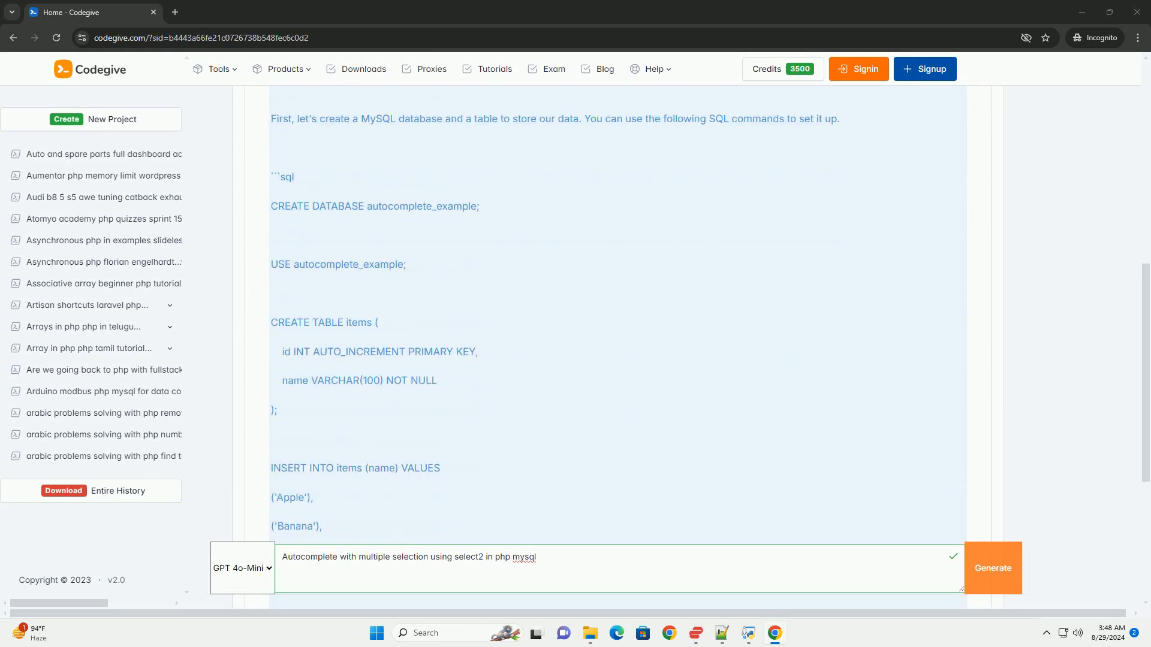
{"action": "scroll", "scroll_direction": "down", "scroll_amount": 3}
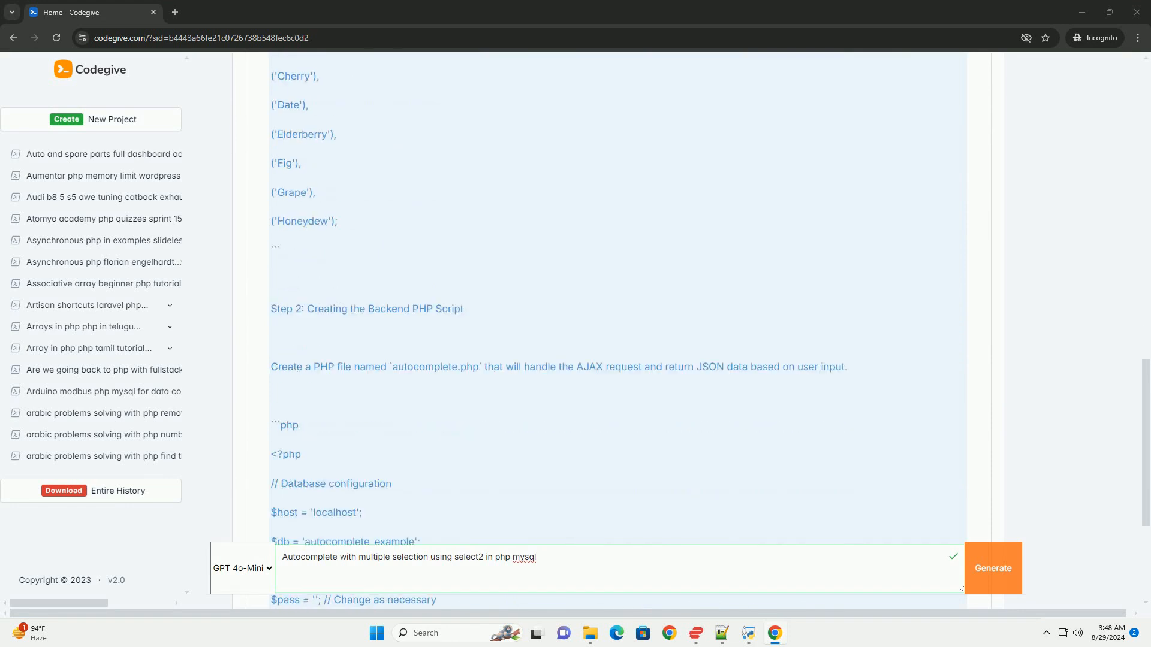
{"action": "scroll", "scroll_direction": "down", "scroll_amount": 3}
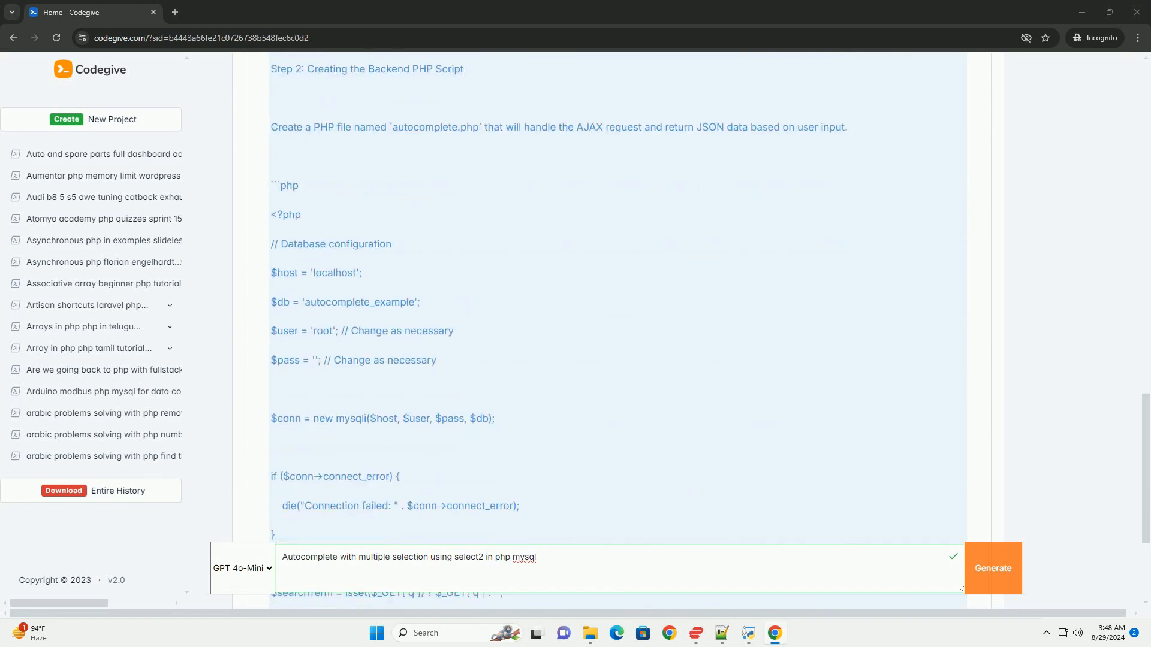
{"action": "scroll", "scroll_direction": "down", "scroll_amount": 3}
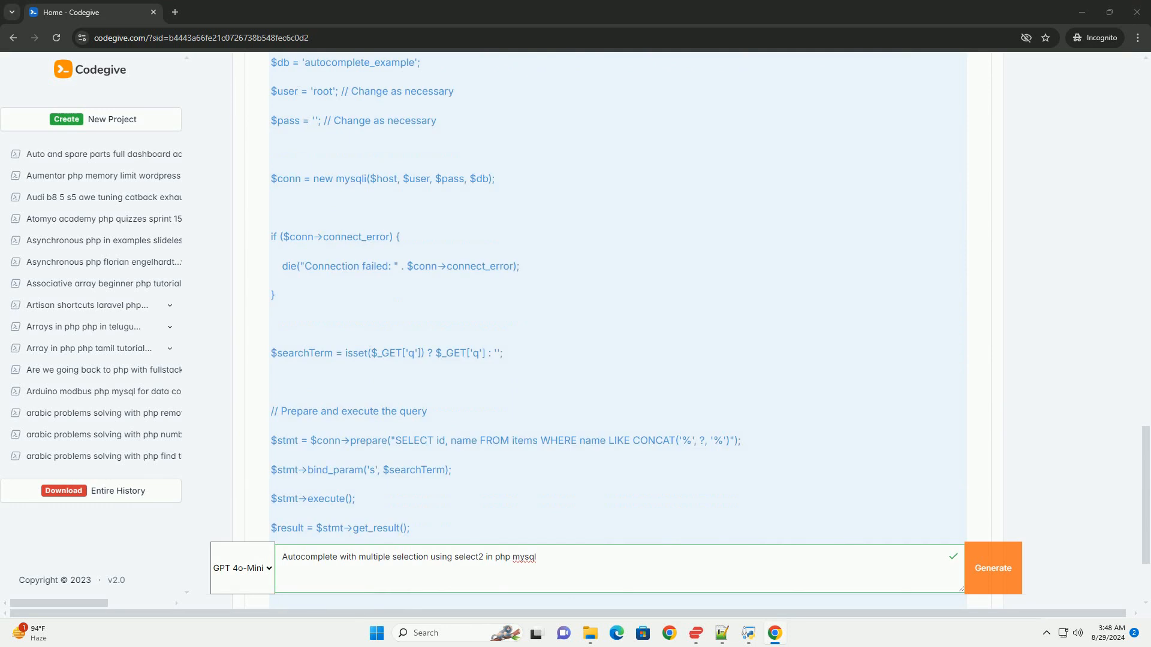
{"action": "scroll", "scroll_direction": "down", "scroll_amount": 3}
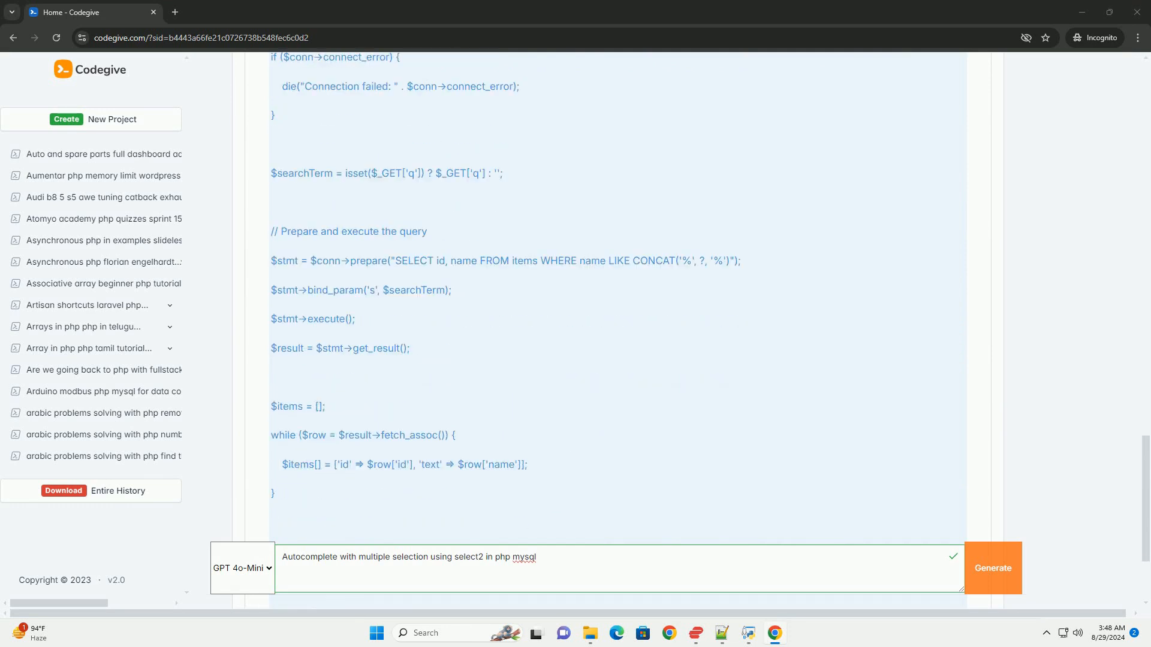
{"action": "scroll", "scroll_direction": "down", "scroll_amount": 3}
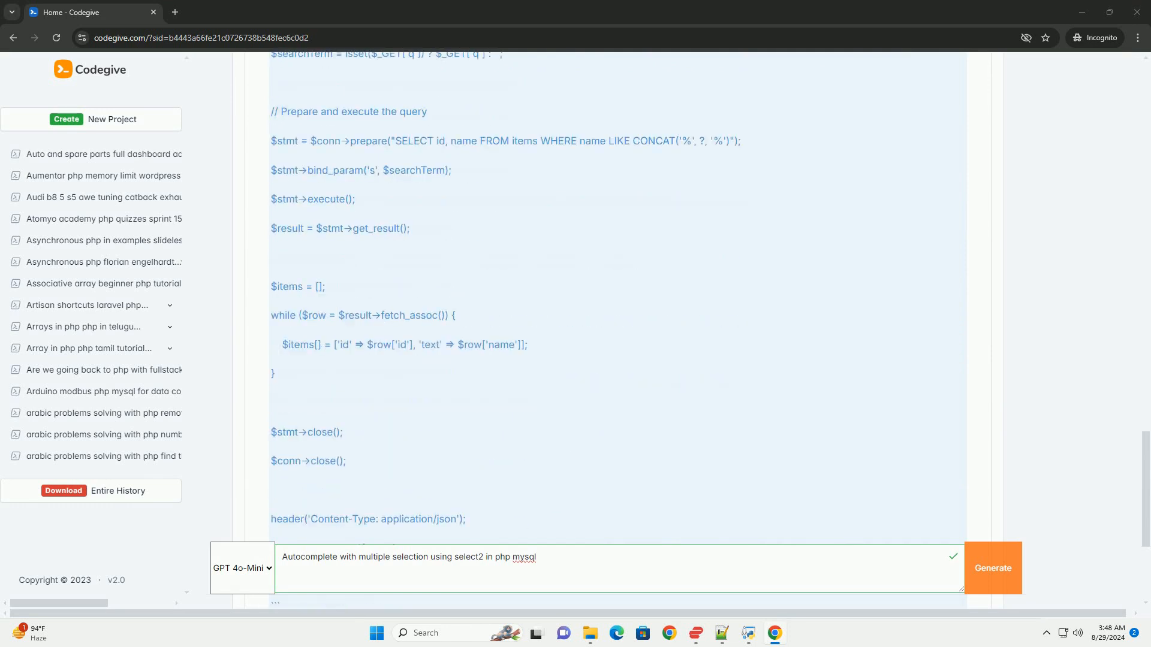
{"action": "scroll", "scroll_direction": "down", "scroll_amount": 3}
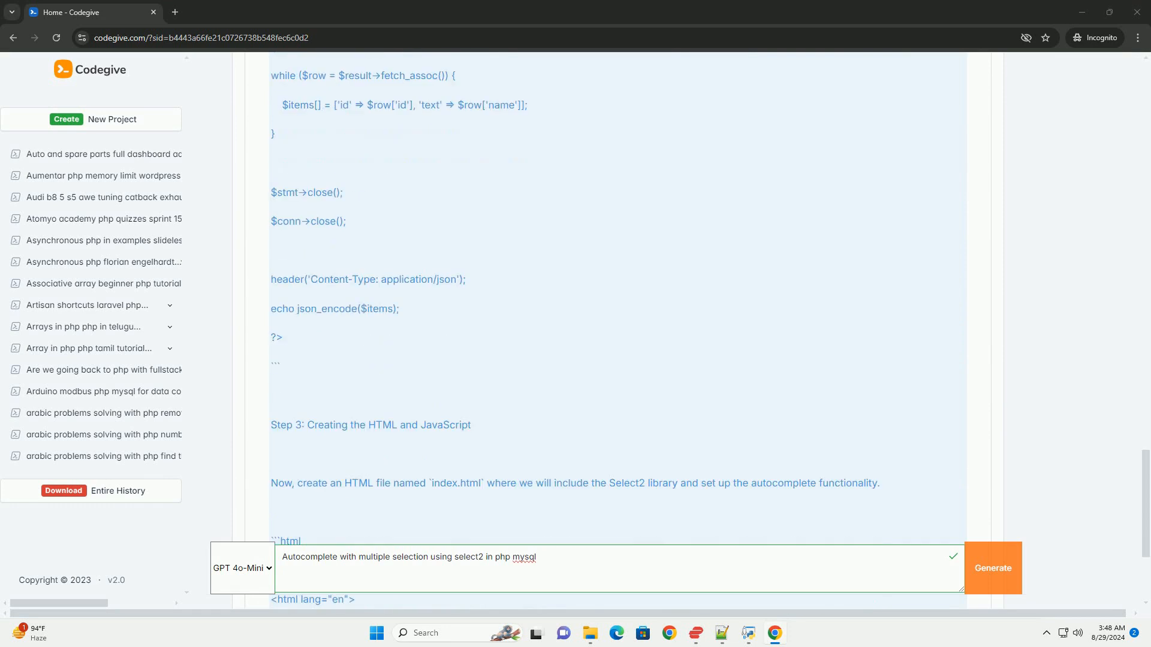
{"action": "scroll", "scroll_direction": "down", "scroll_amount": 3}
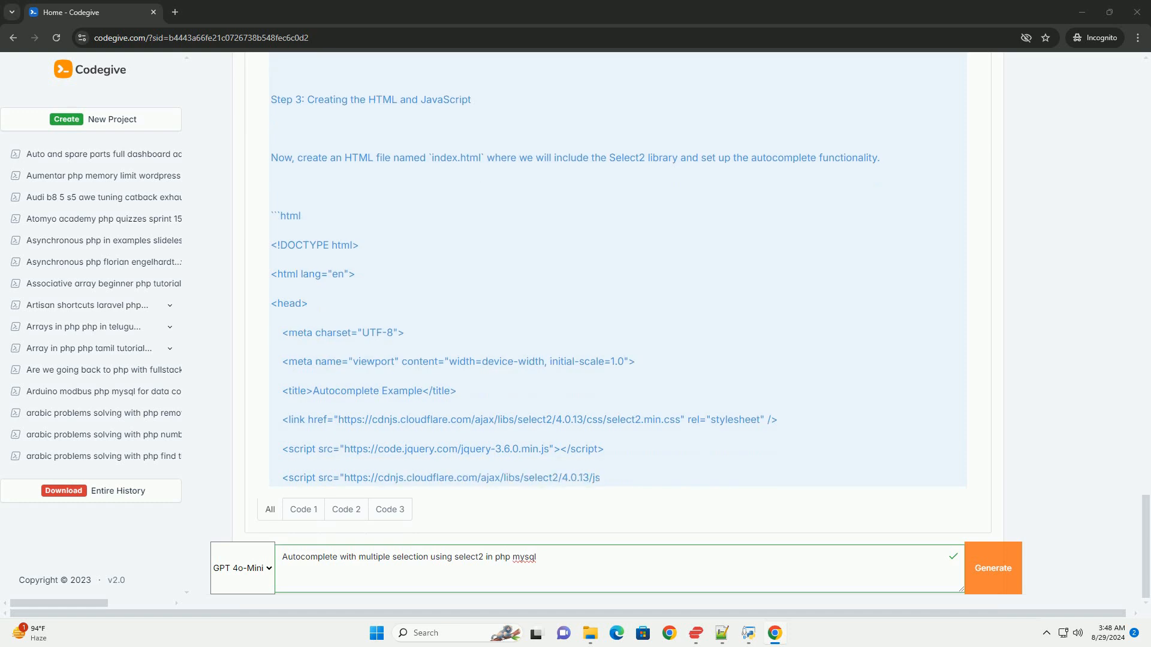
{"action": "scroll", "scroll_direction": "down", "scroll_amount": 3}
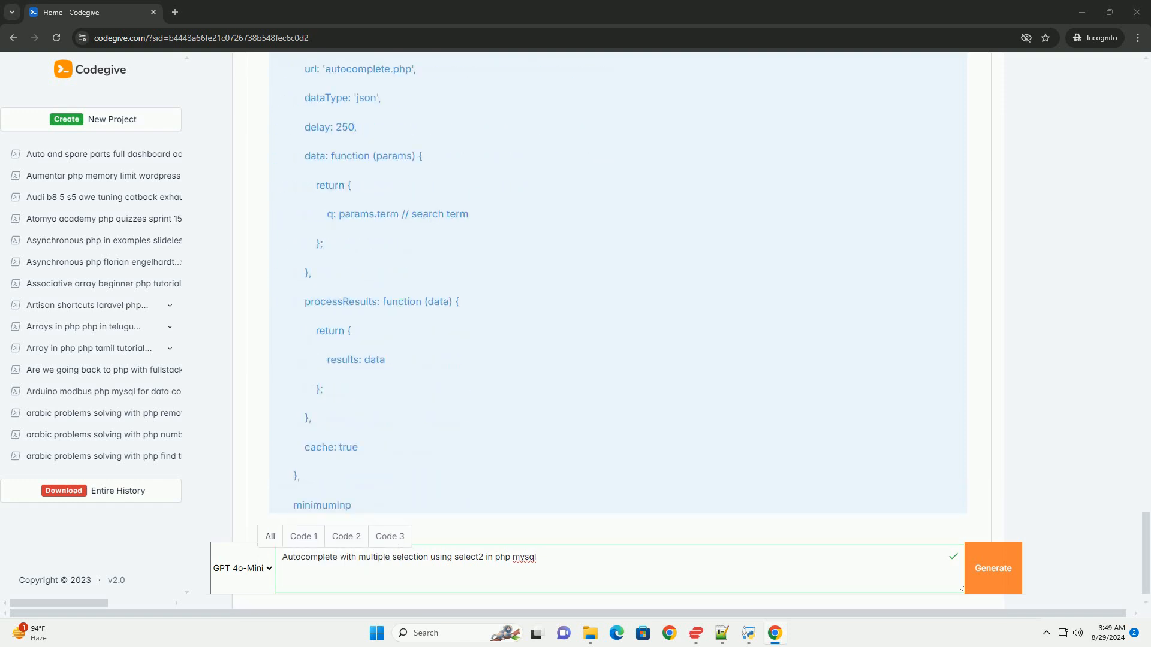
{"action": "scroll", "scroll_direction": "down", "scroll_amount": 3}
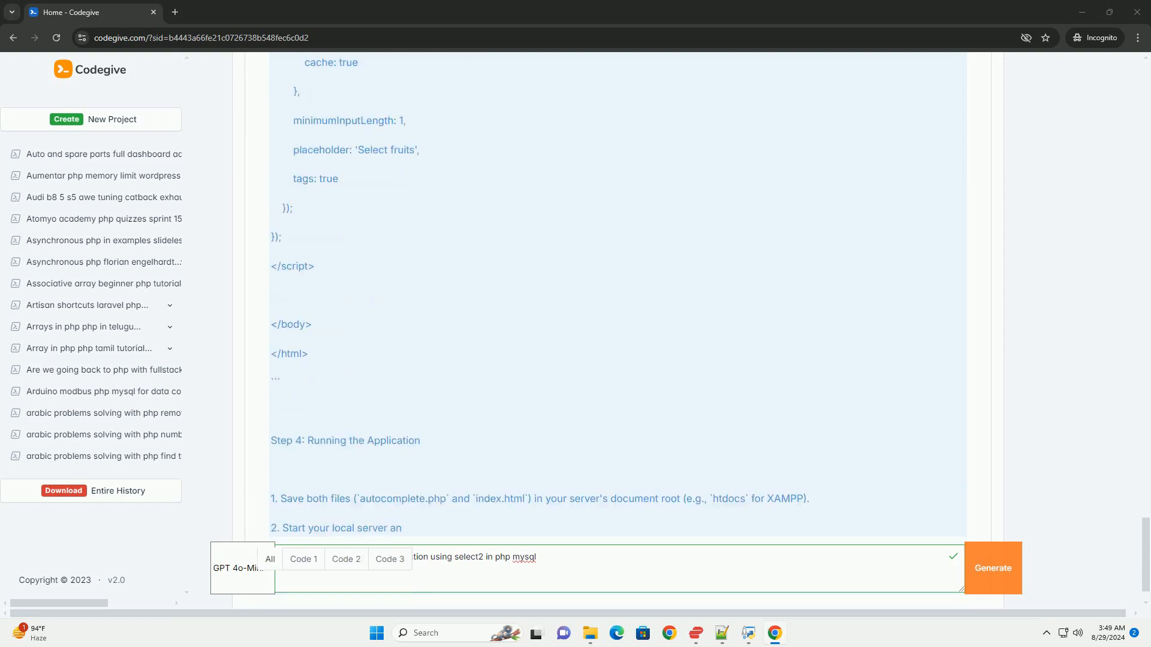
{"action": "scroll", "scroll_direction": "down", "scroll_amount": 3}
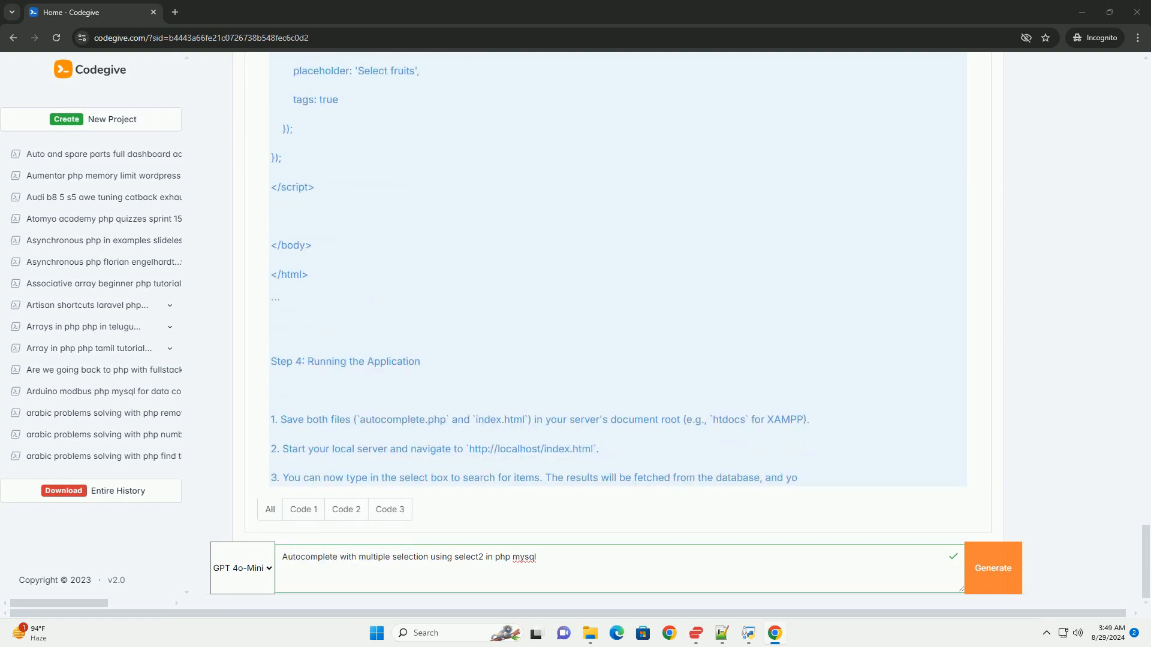
{"action": "scroll", "scroll_direction": "down", "scroll_amount": 3}
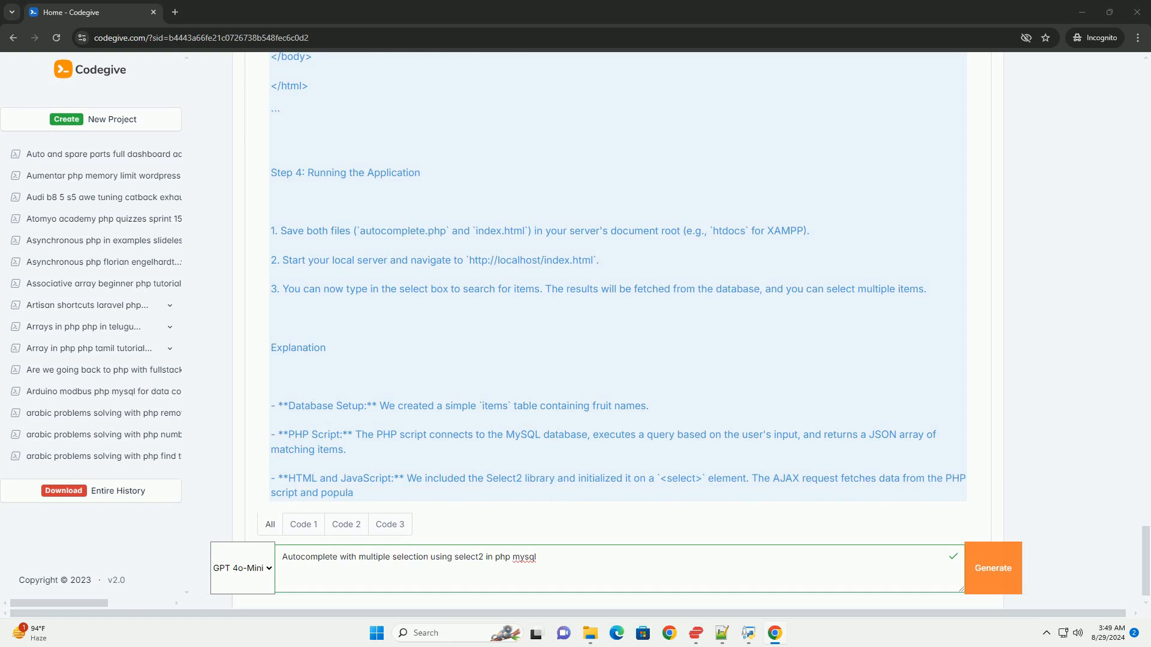
{"action": "scroll", "scroll_direction": "down", "scroll_amount": 3}
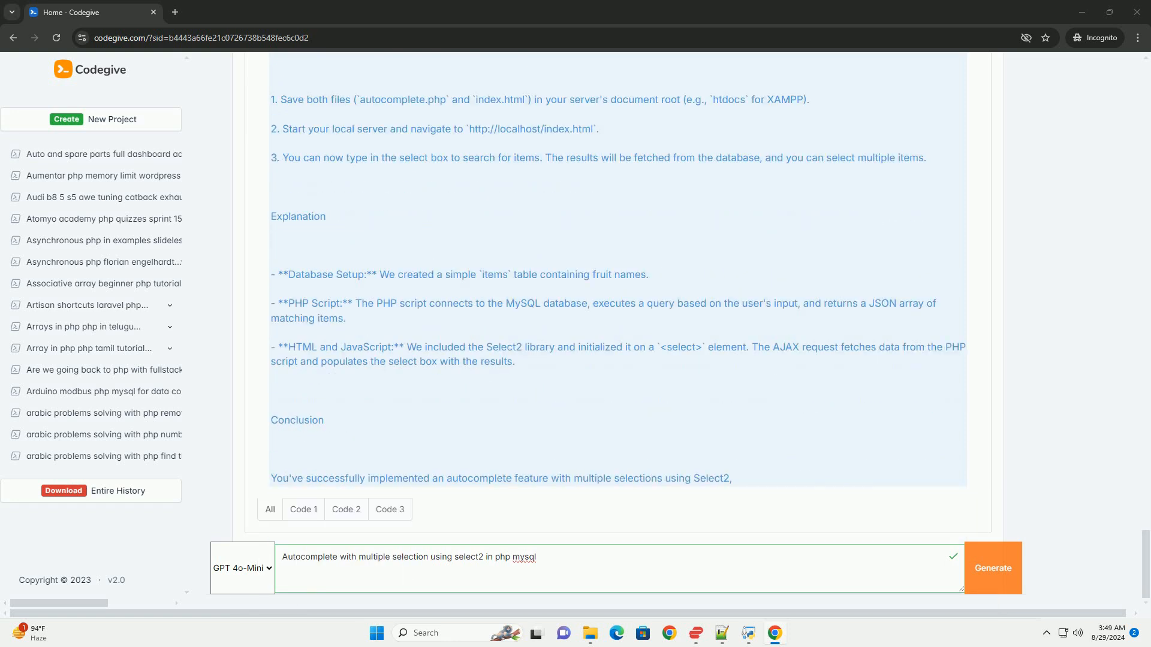